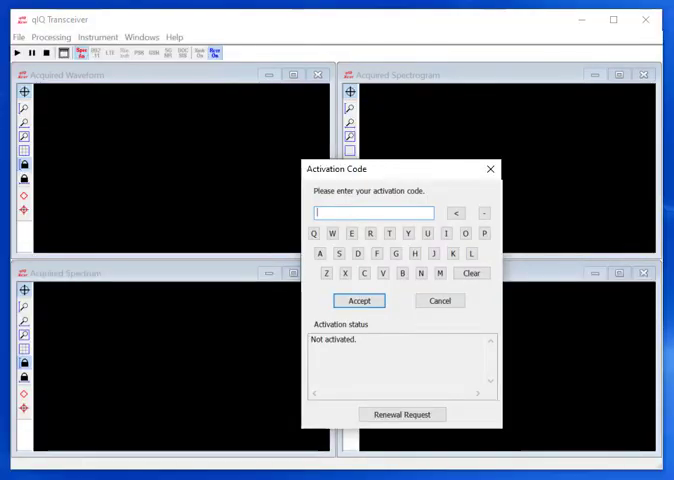
mouse_move(490, 377)
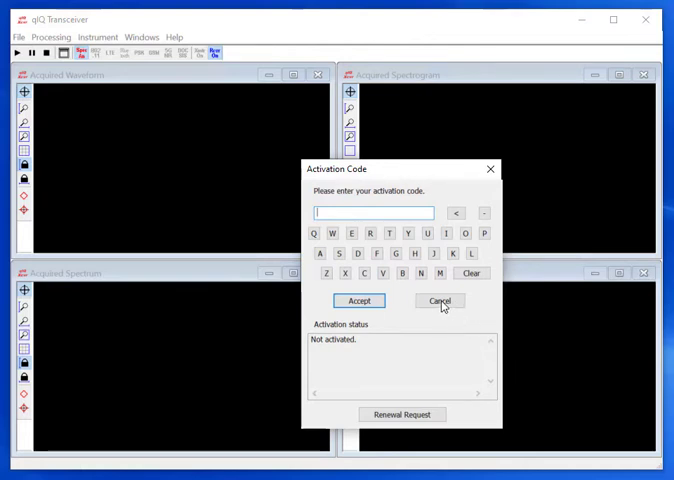
Cancel the activation code prompt and bring up the Active Windows list of four plots.
left_click(439, 301)
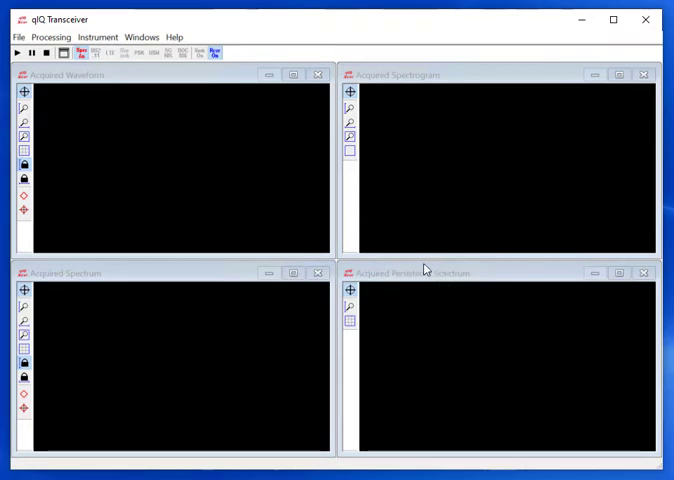
mouse_move(409, 257)
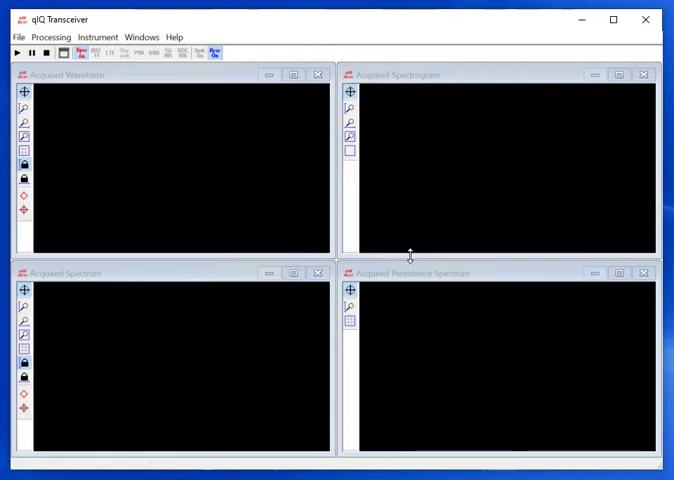
left_click(143, 37)
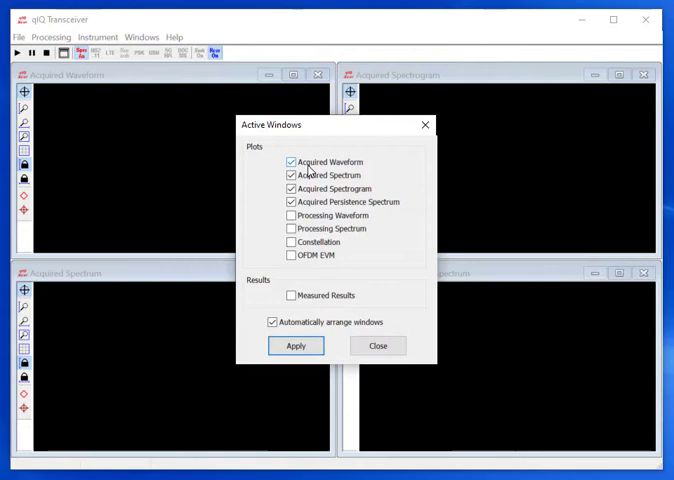
mouse_move(313, 186)
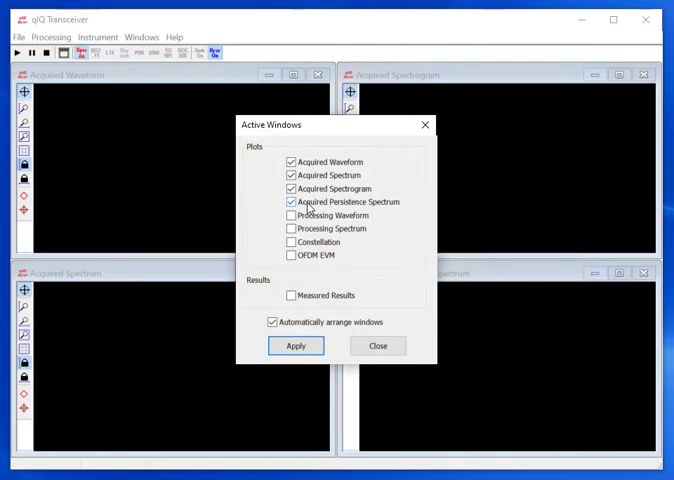
left_click(296, 346)
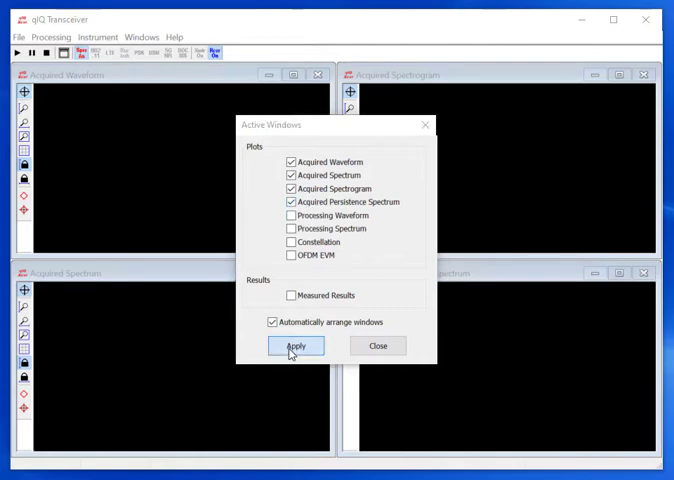
left_click(296, 345)
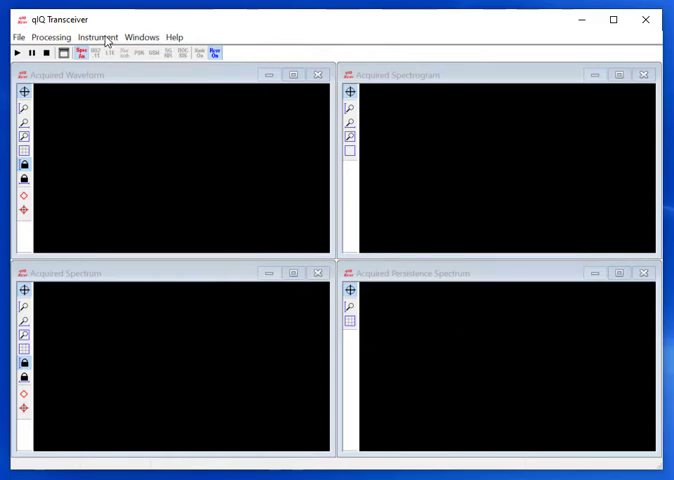
Scan for the ADALM-PLUTO over USB and apply the usb:1.3.5 IIO connection.
left_click(97, 37)
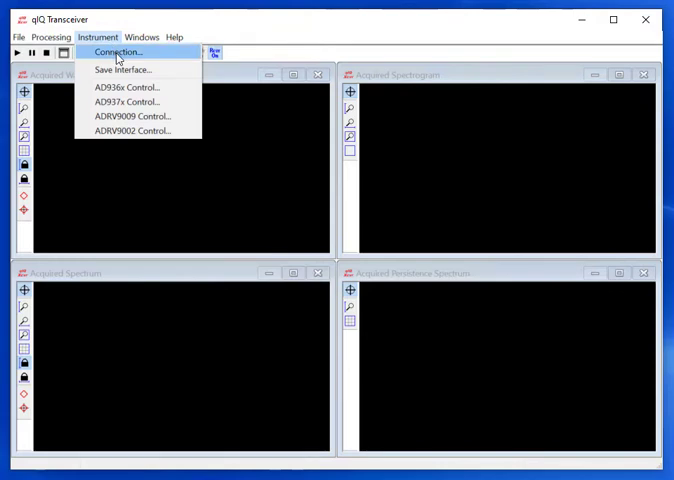
left_click(116, 53)
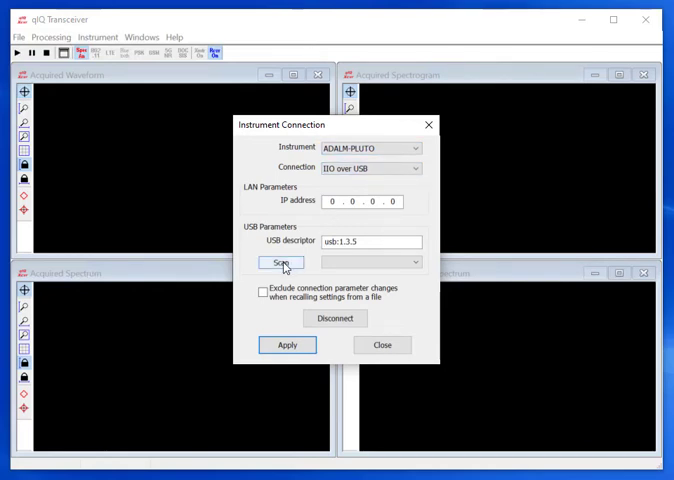
left_click(282, 262)
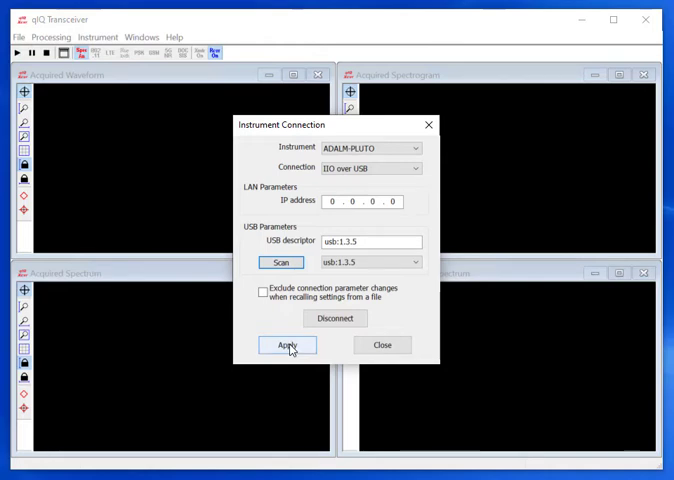
left_click(287, 344)
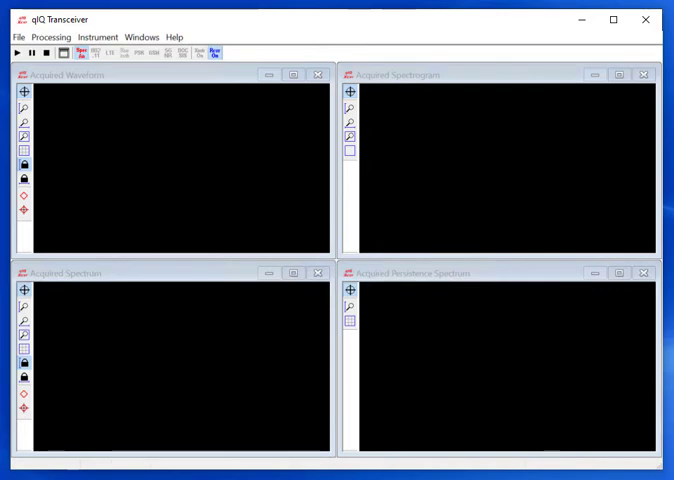
left_click(99, 36)
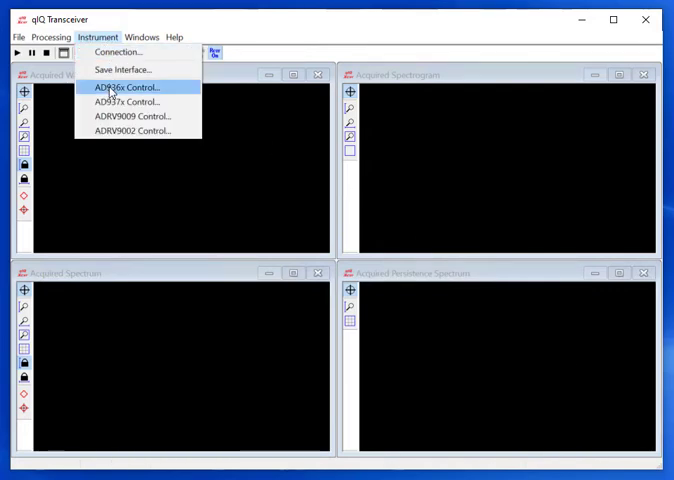
In AD936x Control, set receive 2.417 GHz, manual 30 dB gain, 40 Msps, and apply.
left_click(125, 88)
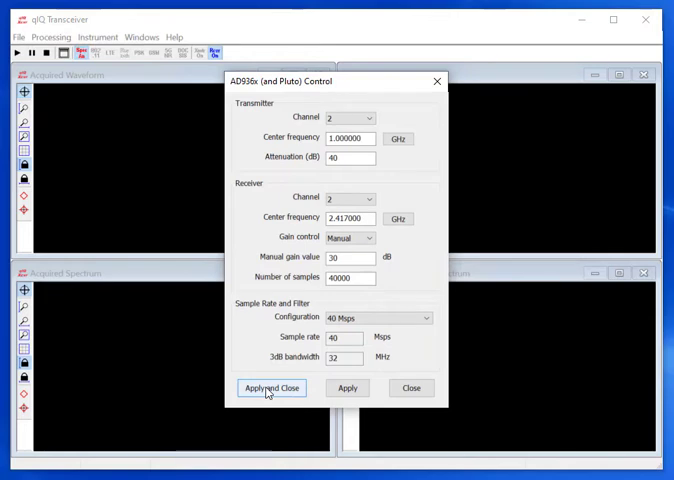
left_click(271, 388)
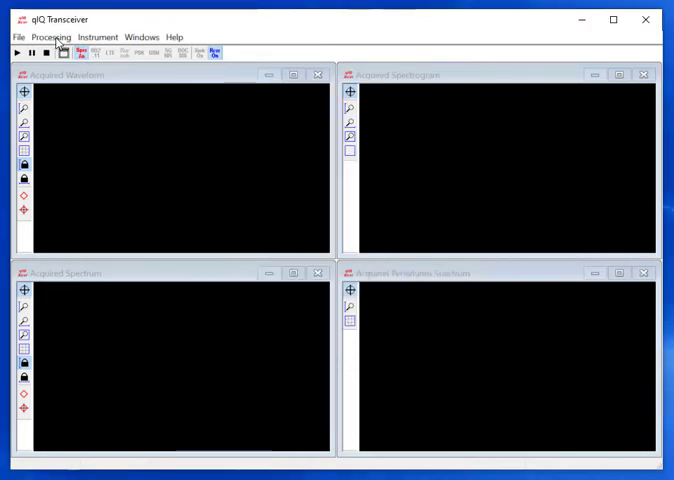
Glance at the Processing menu, then start live acquisition from the Pluto.
left_click(52, 37)
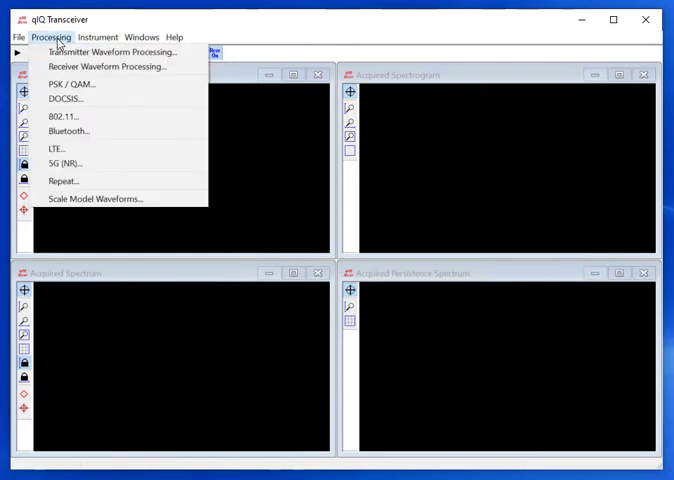
left_click(63, 181)
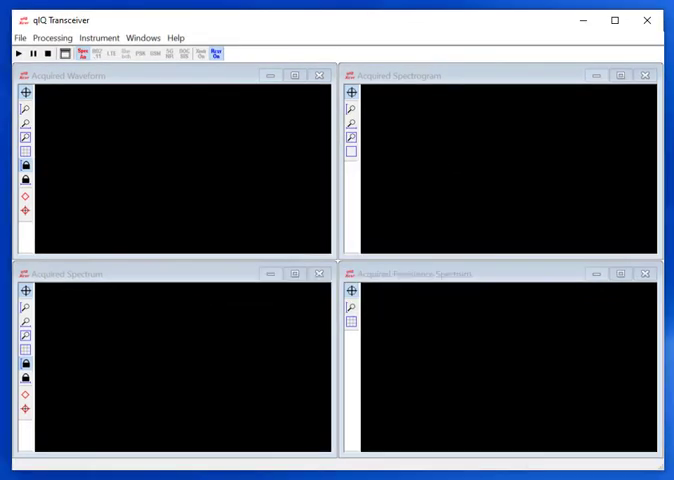
mouse_move(189, 126)
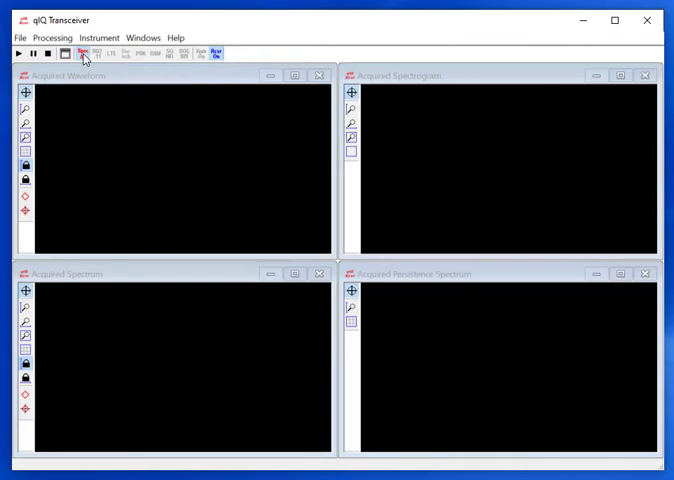
left_click(13, 54)
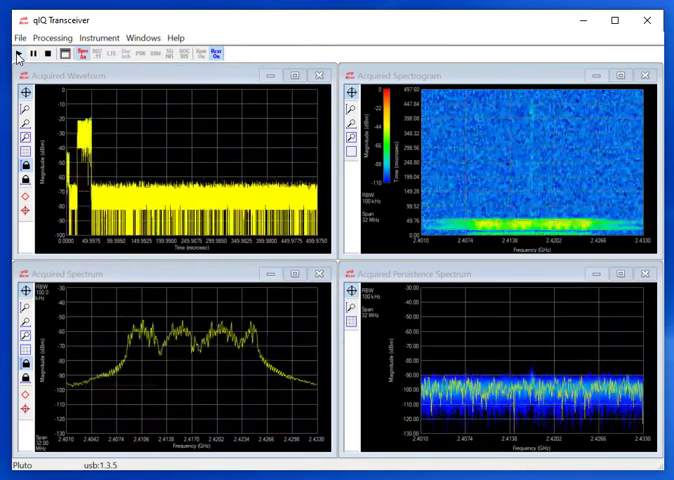